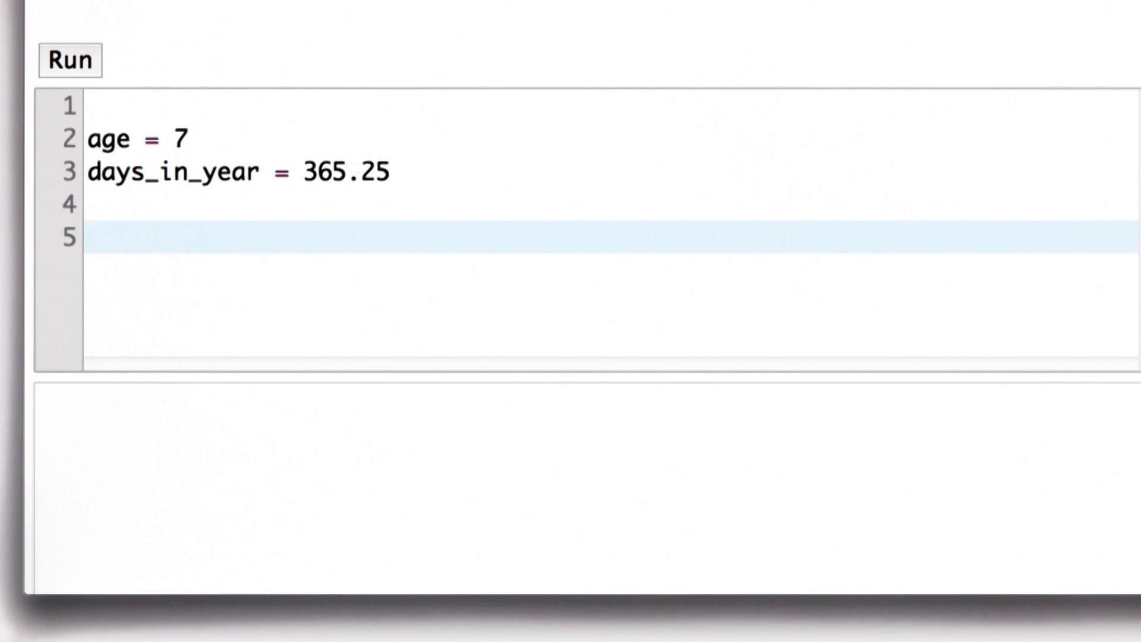
Step: Add a print of age * days_in_year on line 5 and run it, showing 2556.75
text(print age *)
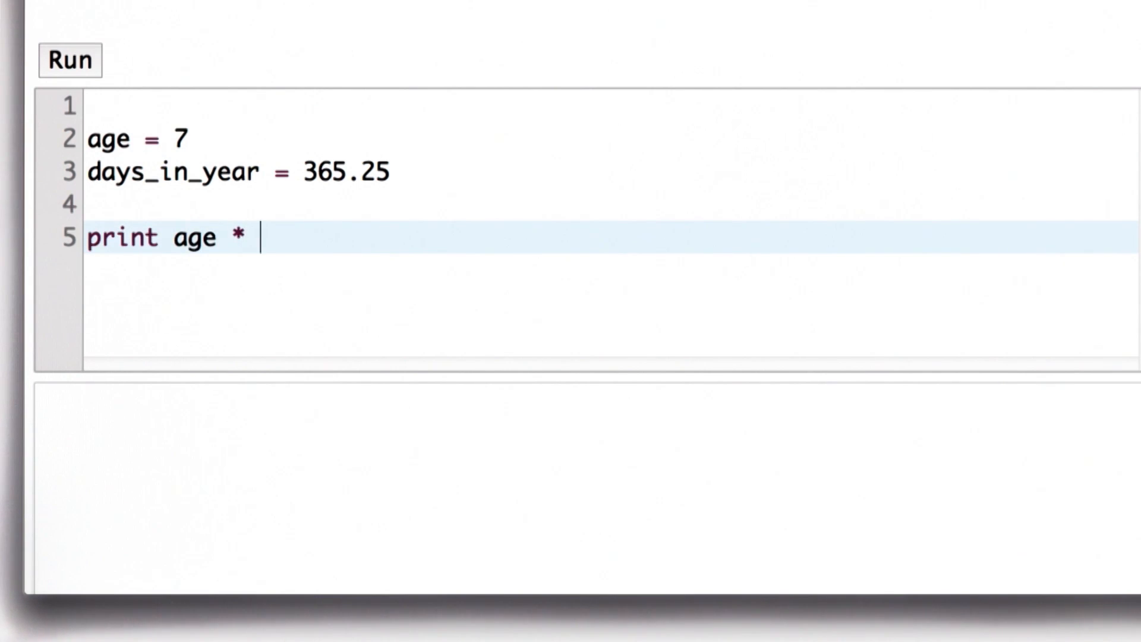
text(days_in_year)
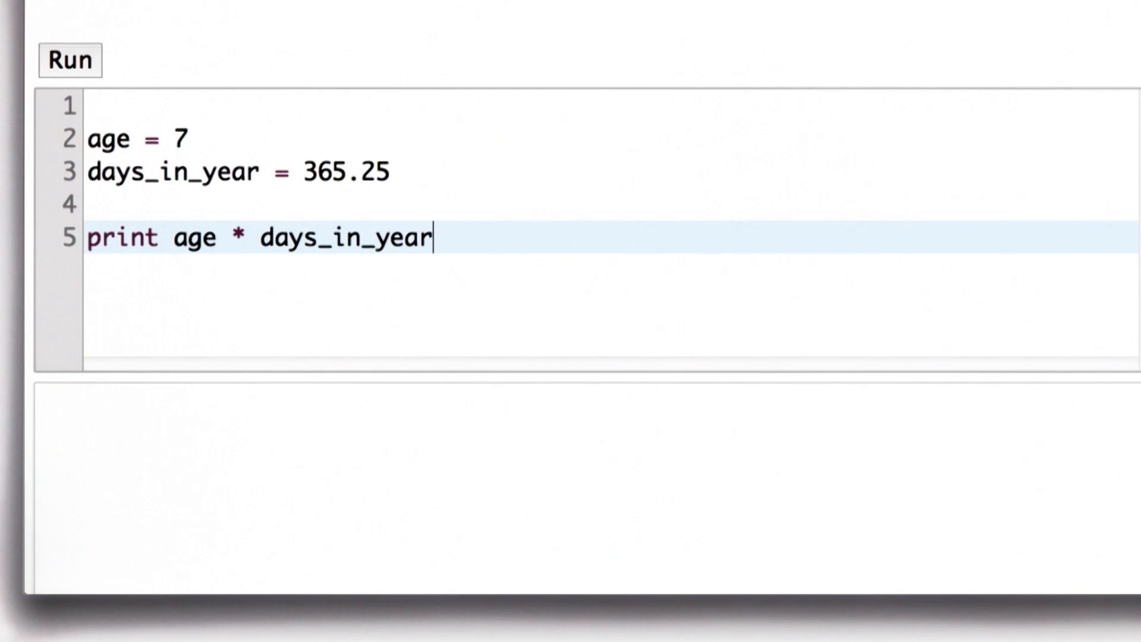
click(69, 61)
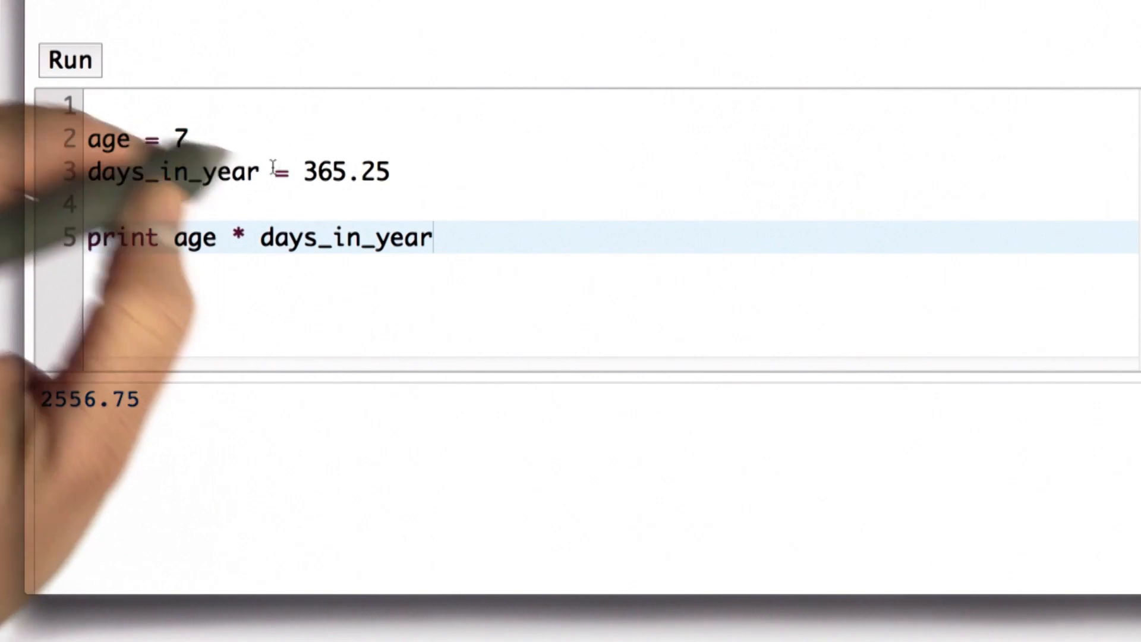
Step: Set age to 40, print age * days_in_year + 268, and run to get 14878.0
click(196, 138)
text(40)
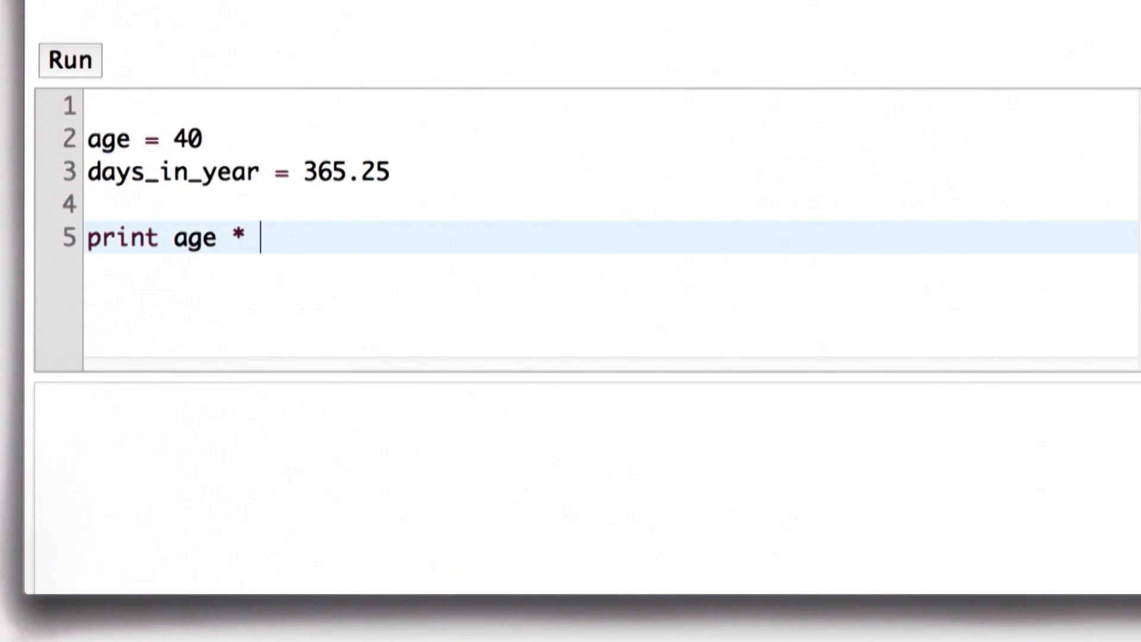
text(days_in)
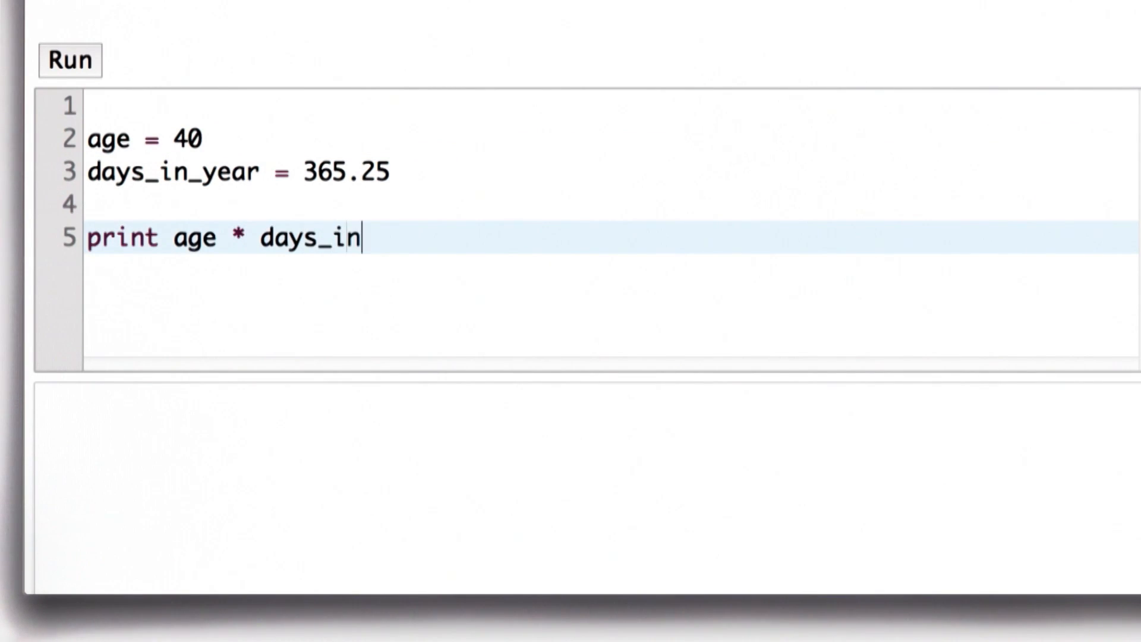
text(_year +)
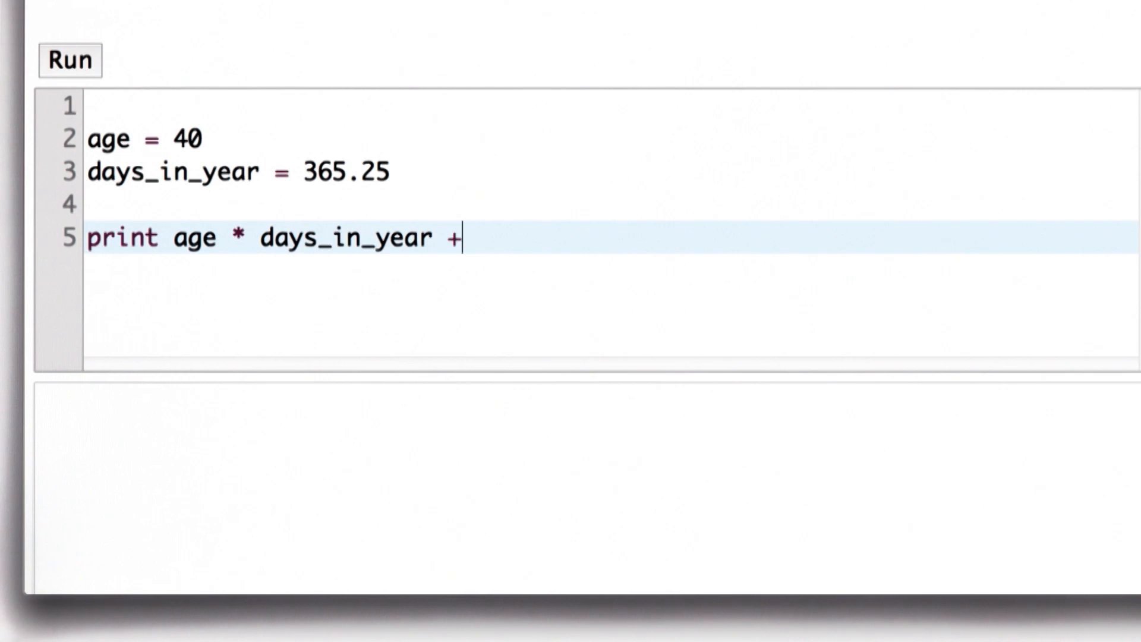
text(2)
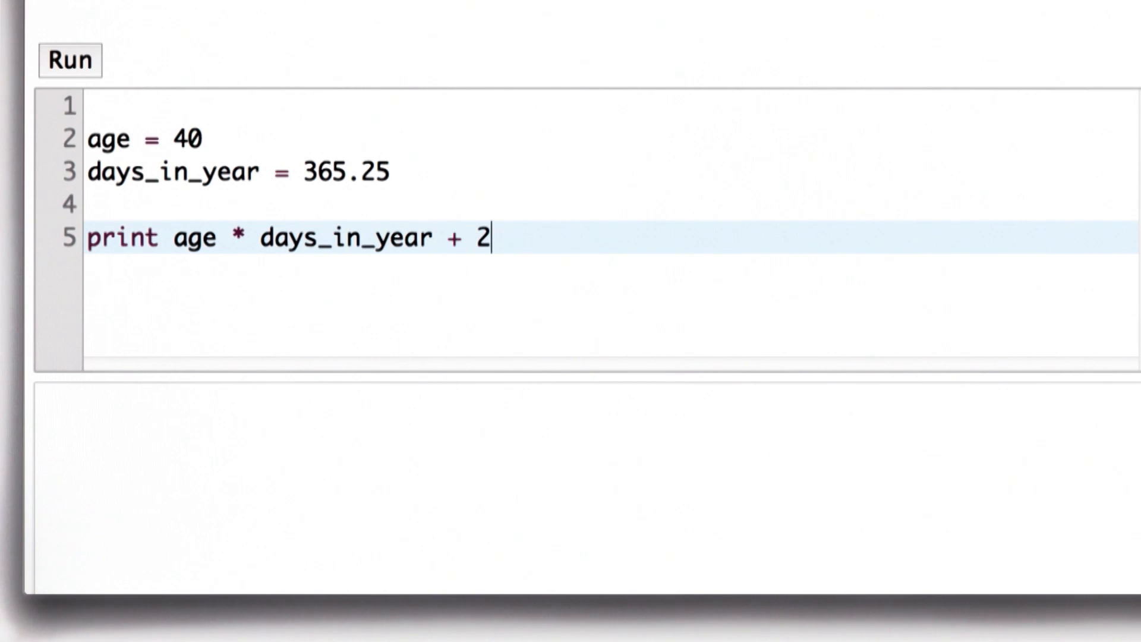
text(68)
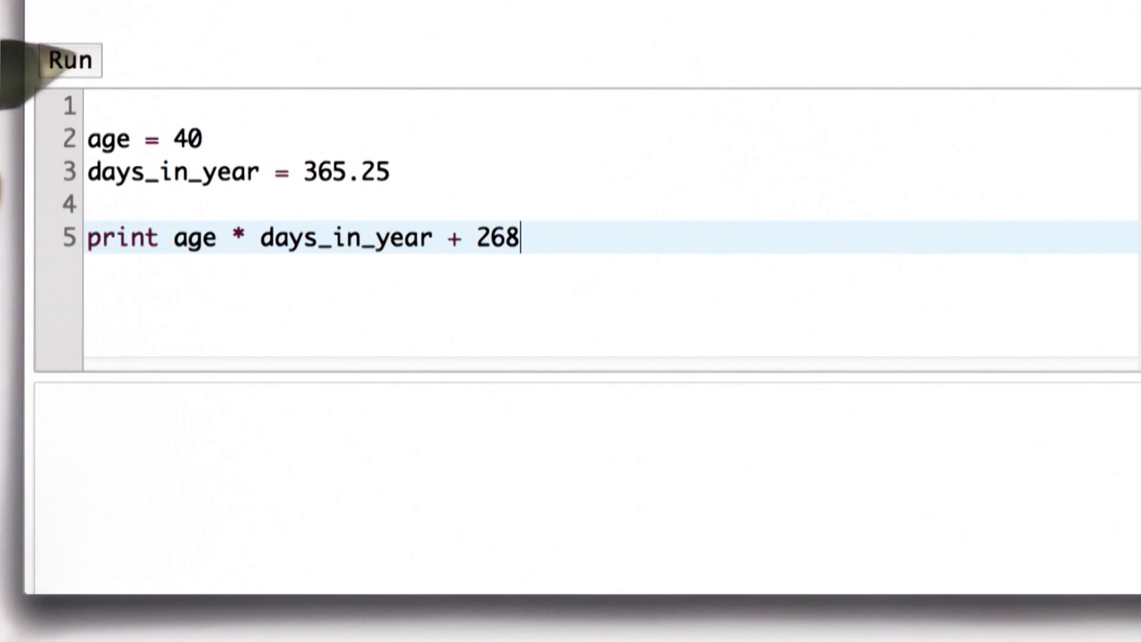
click(68, 60)
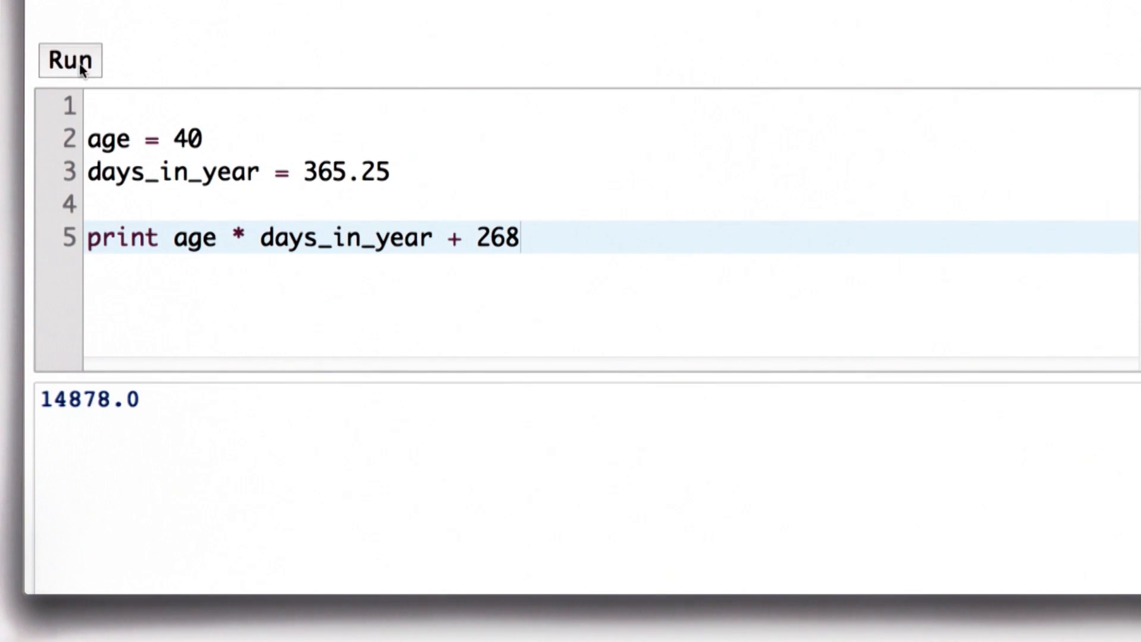